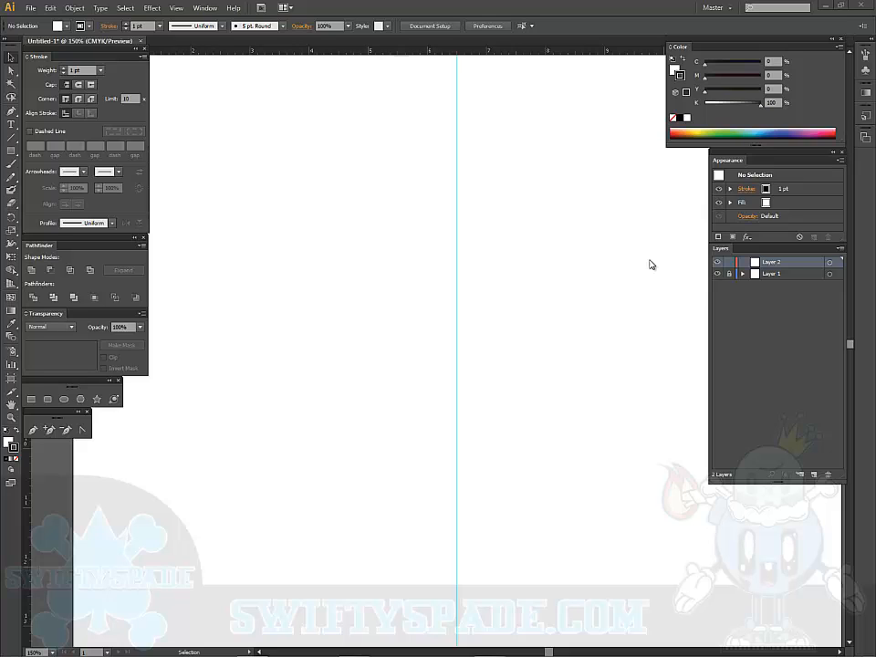
mouse_move(345, 311)
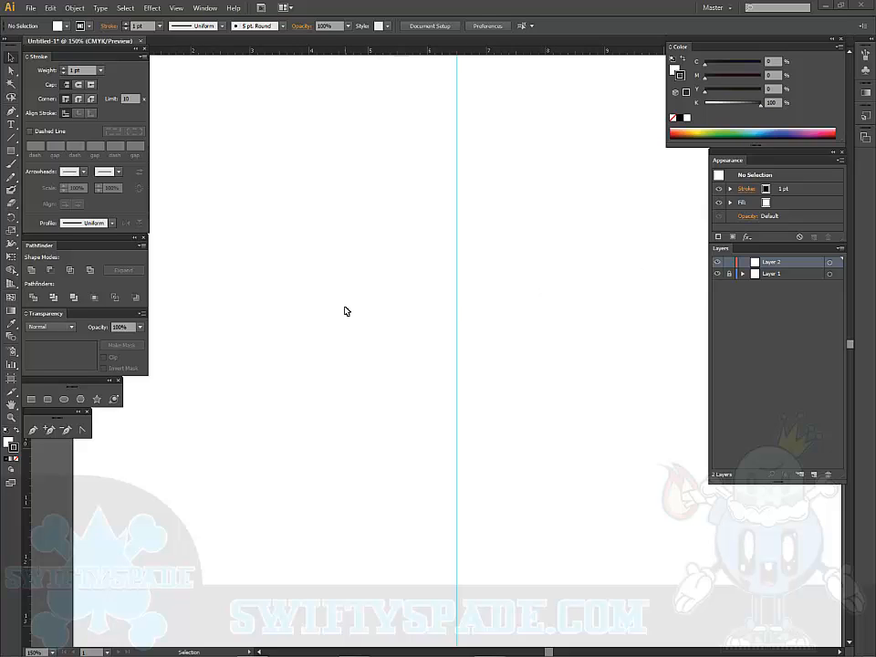
mouse_move(12, 112)
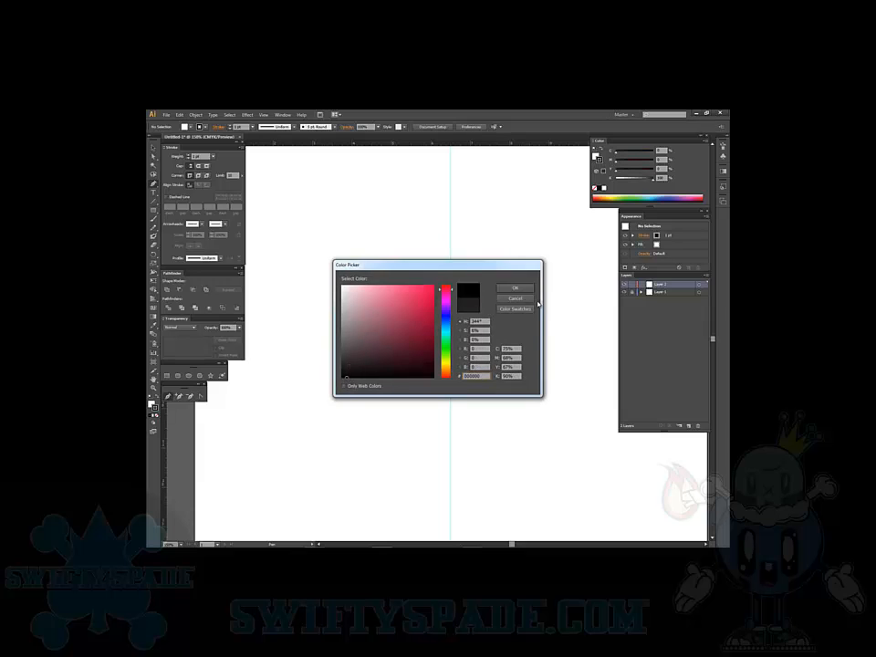
Confirm black as the stroke colour in the Color Picker
click(515, 288)
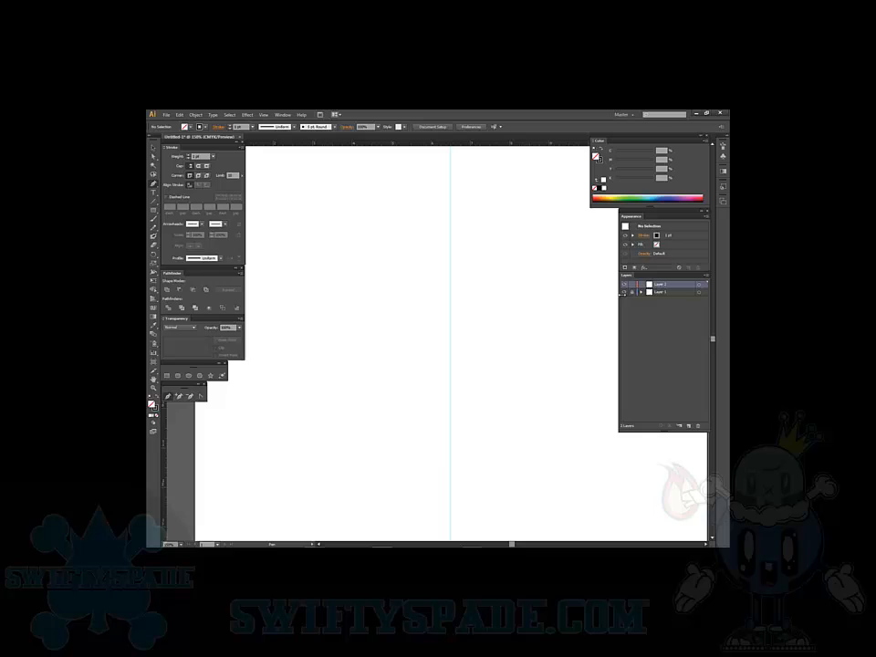
Draw the left quarter-circle arc of the mountain up to the centre guide
click(661, 284)
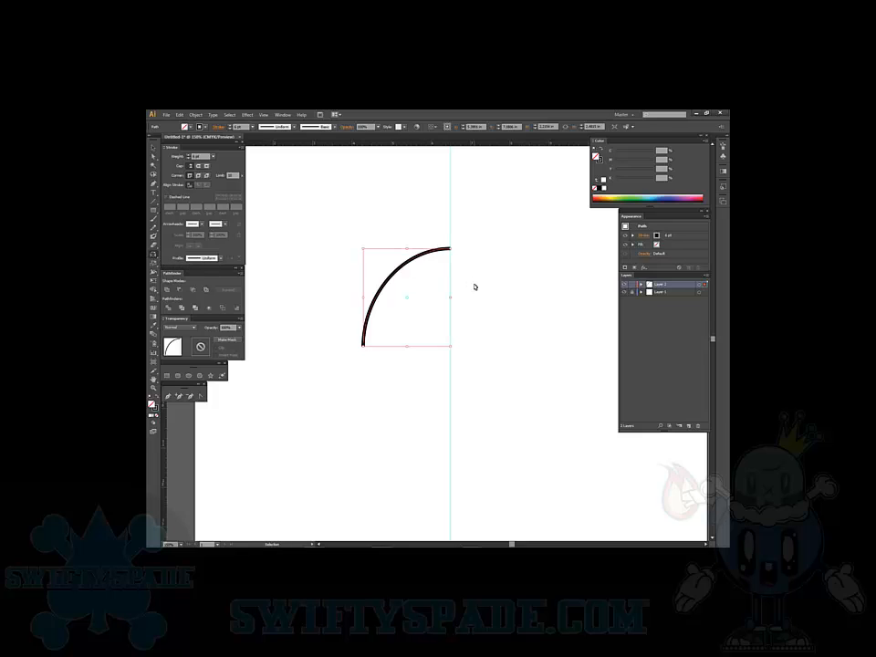
Reflect the arc across the vertical axis as a copy to form the dome
click(413, 309)
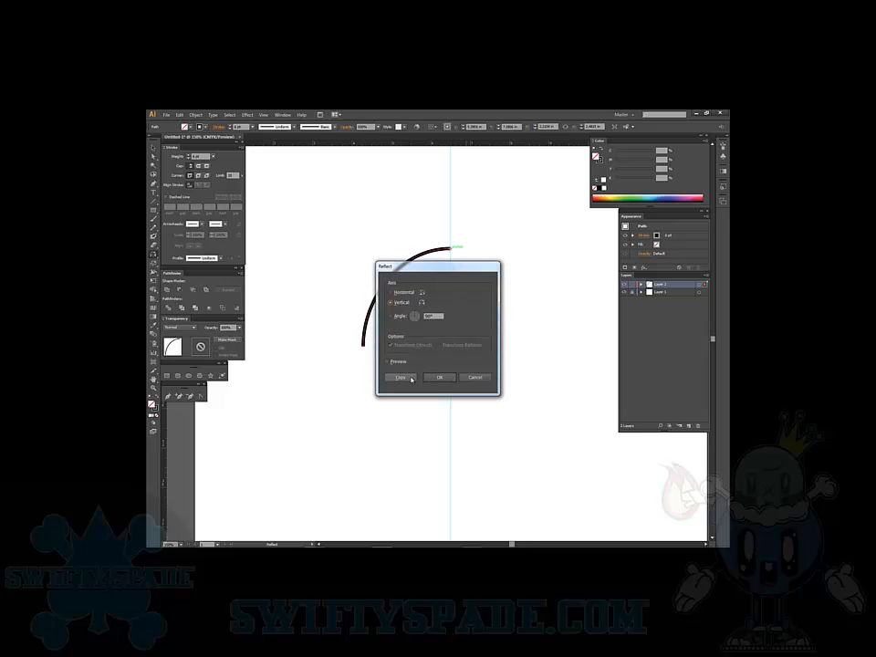
click(439, 377)
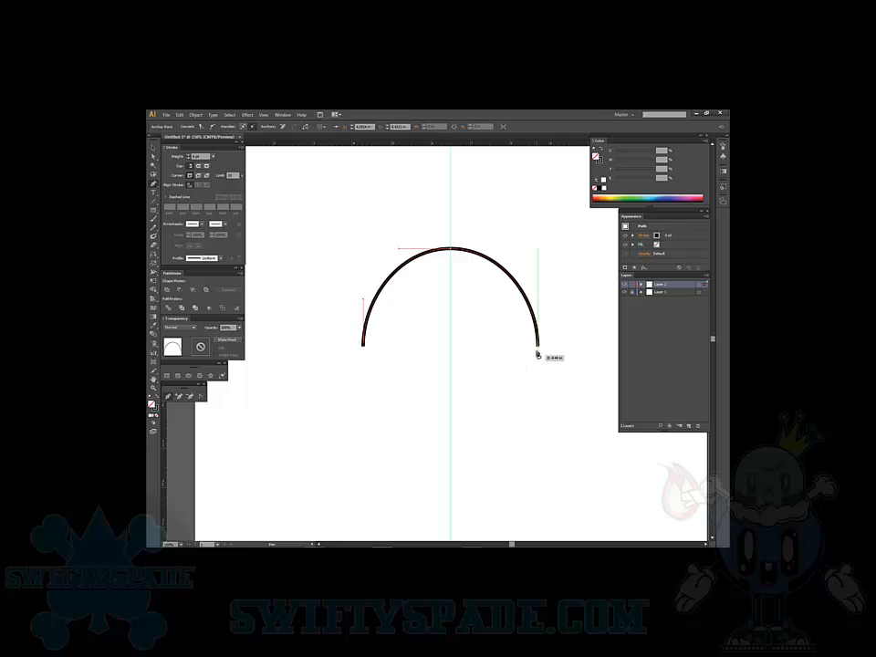
Close the arch with a flat base and place ellipse copies on both sides
drag(363, 344, 537, 345)
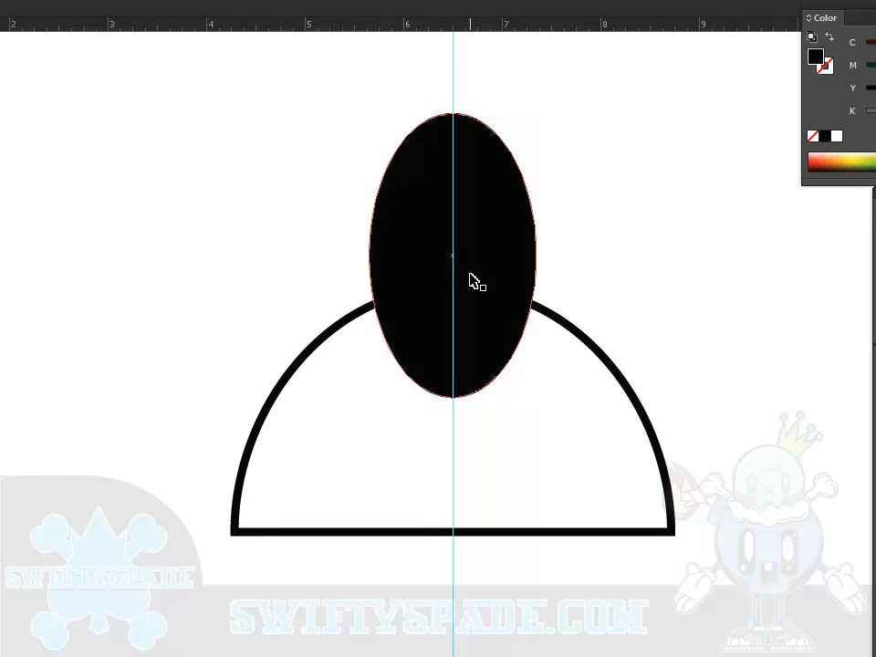
drag(451, 256, 538, 274)
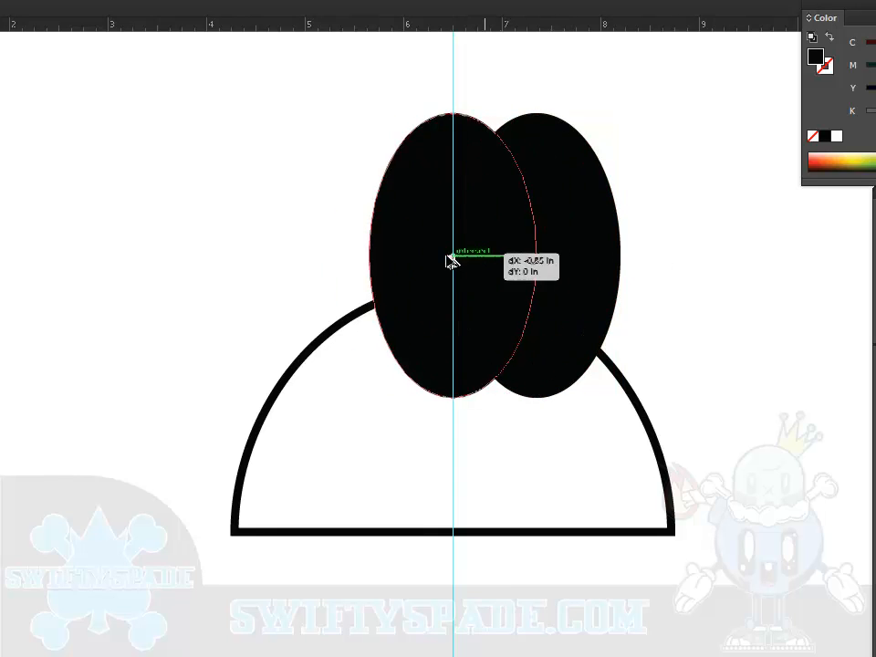
drag(451, 260, 369, 265)
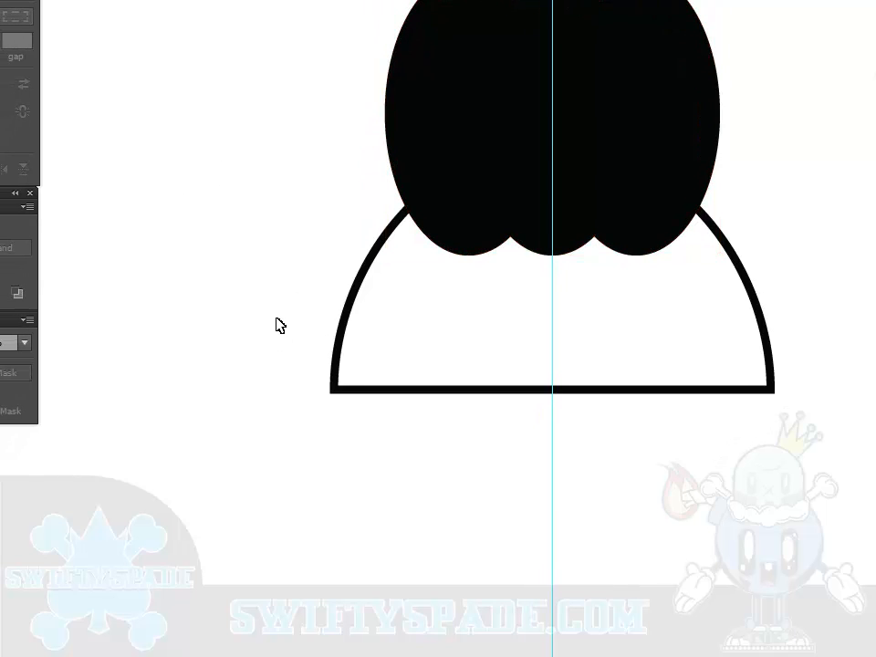
Trim the black ellipses to the dome outline
click(381, 390)
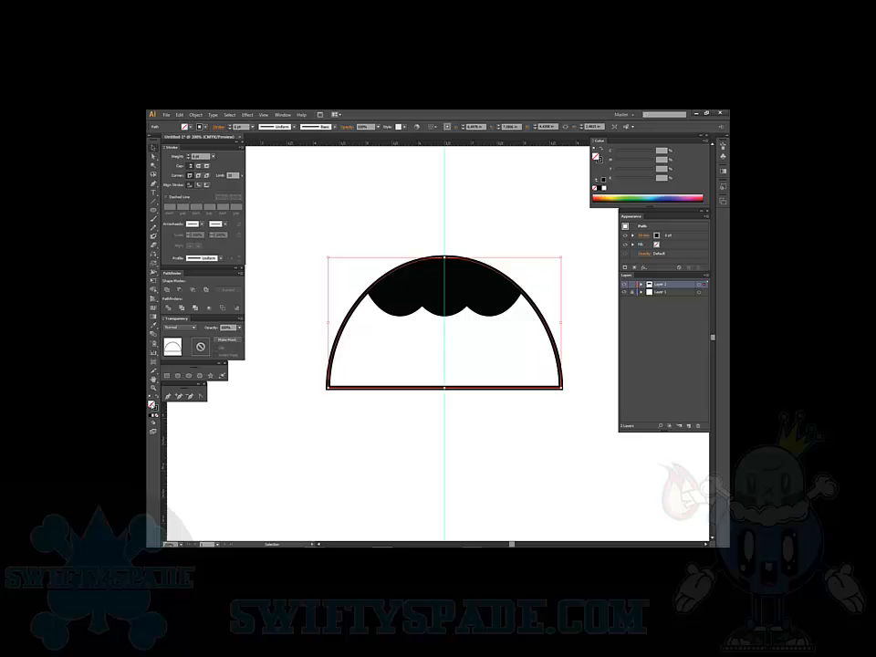
Give the arch a green fill and switch the Color panel to RGB
double_click(596, 157)
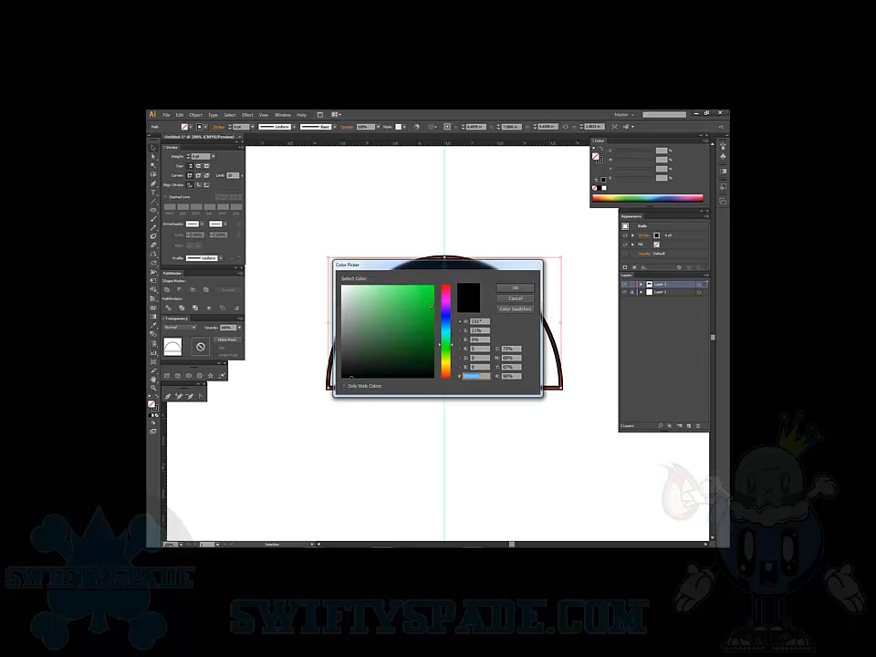
click(515, 287)
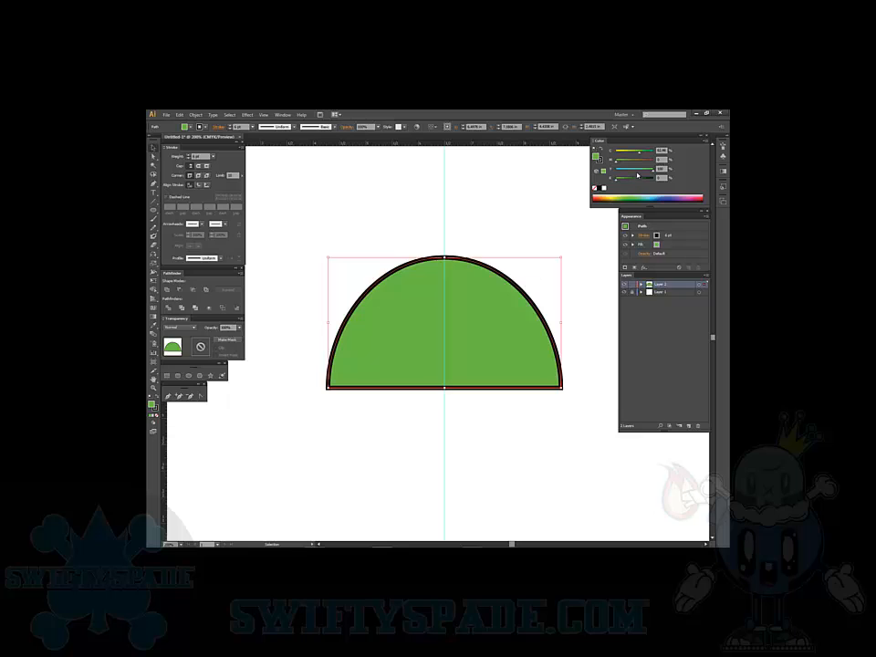
click(706, 143)
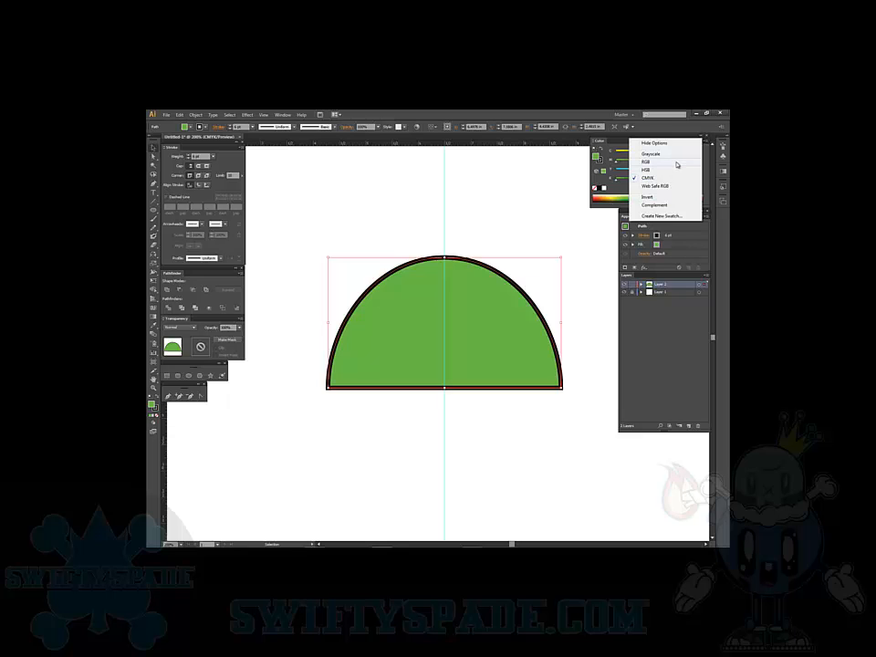
click(645, 162)
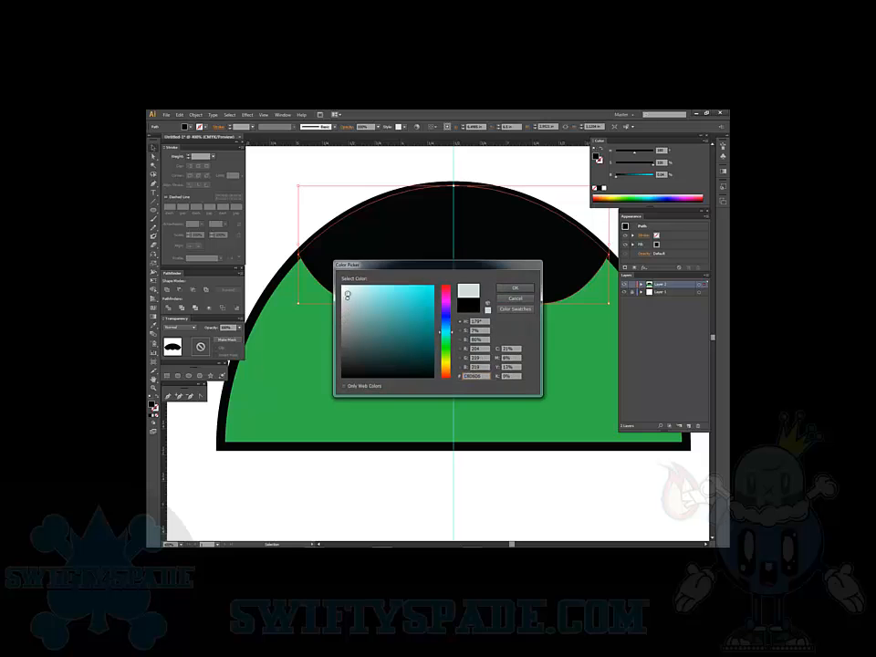
Apply white to the snowcap and confirm a dark fill for the next shape
click(514, 287)
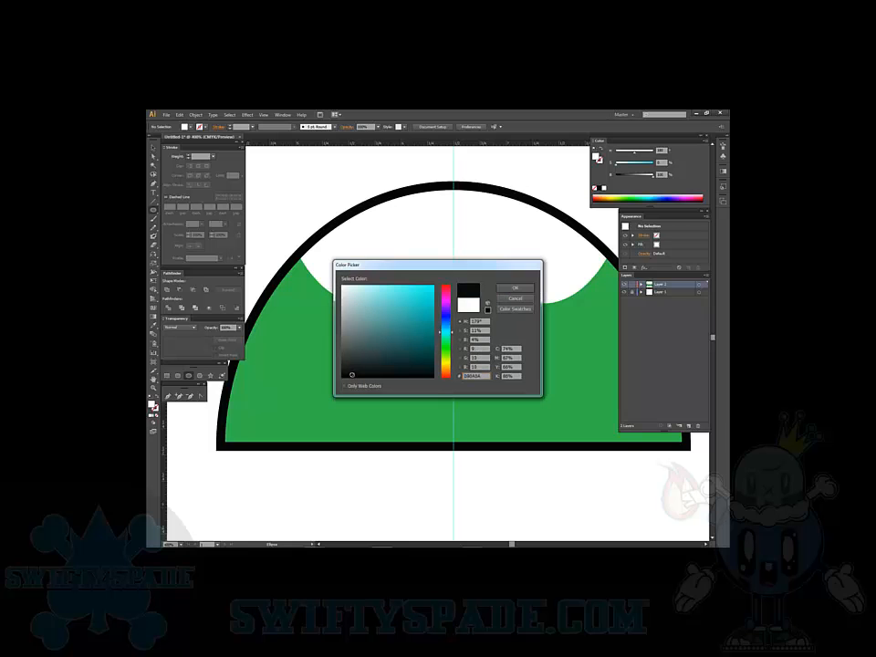
click(515, 287)
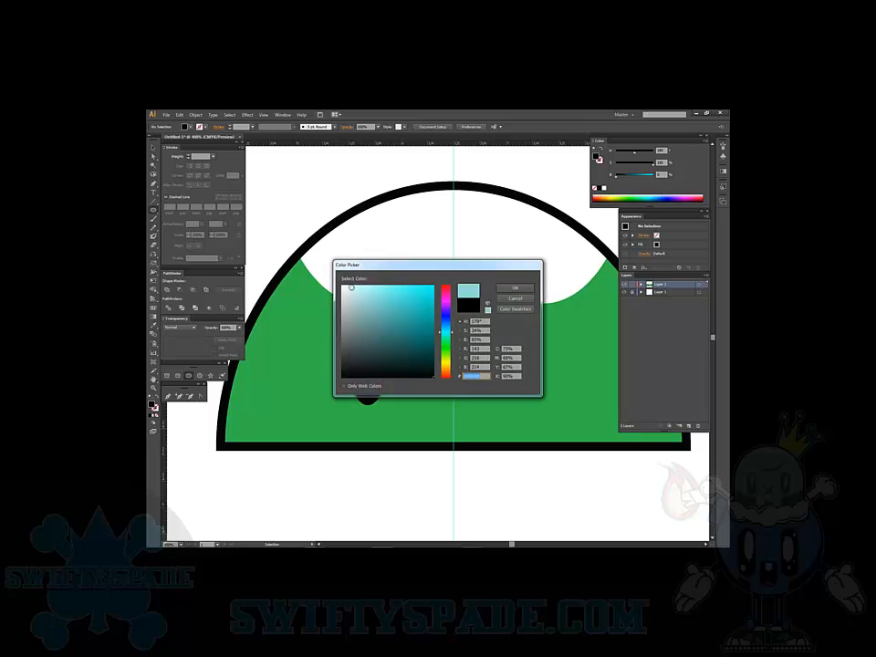
Confirm the fill colour for the eye highlights
click(513, 287)
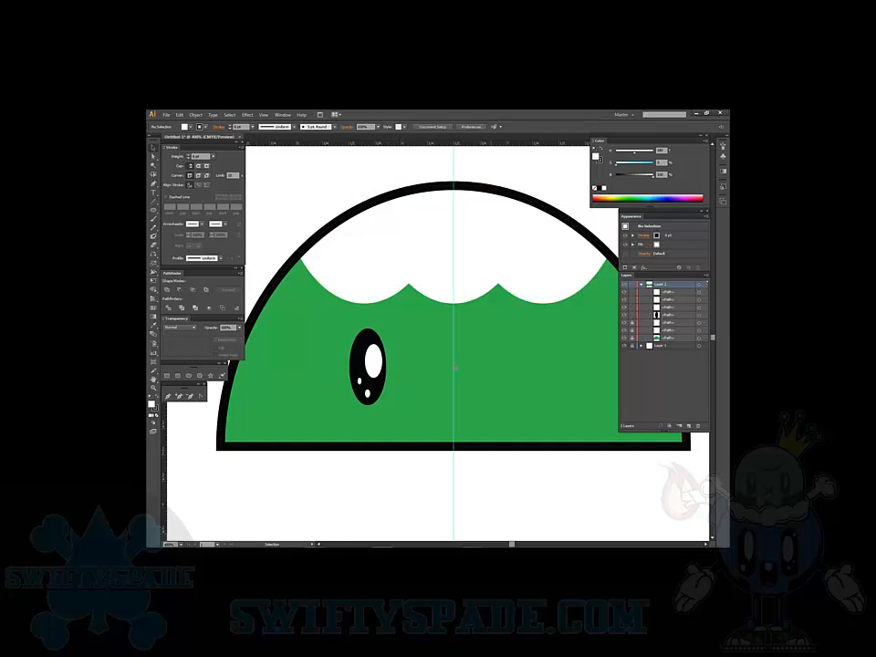
Copy the highlighted eye to the mountain's right side
click(367, 370)
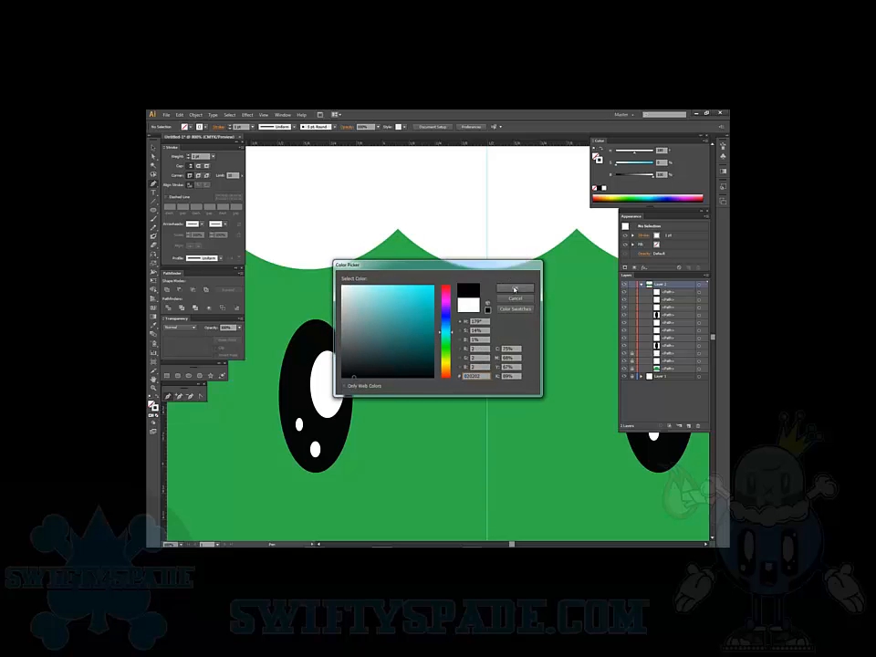
Confirm black as the stroke colour for the D-shaped mouth
click(514, 289)
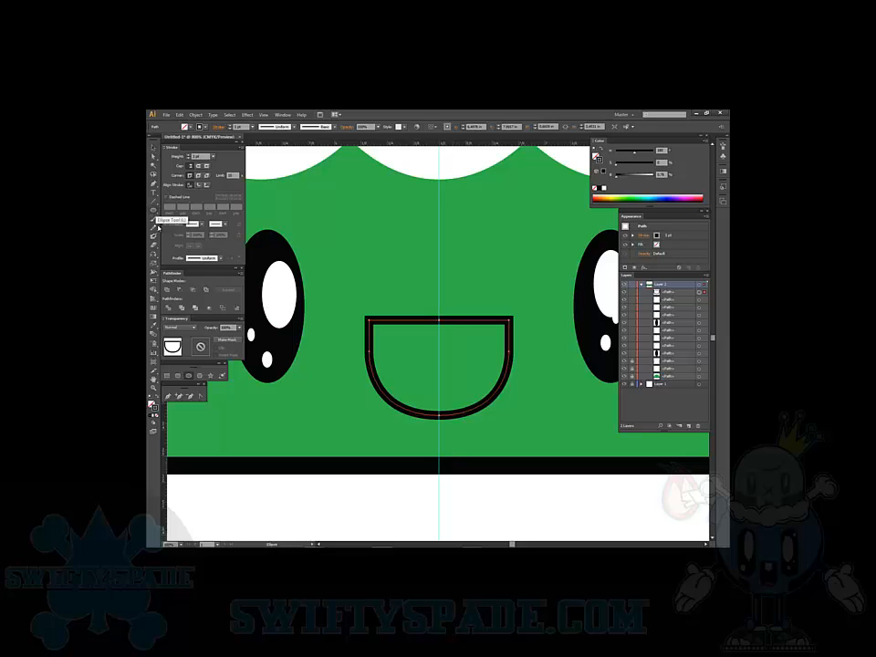
mouse_move(151, 402)
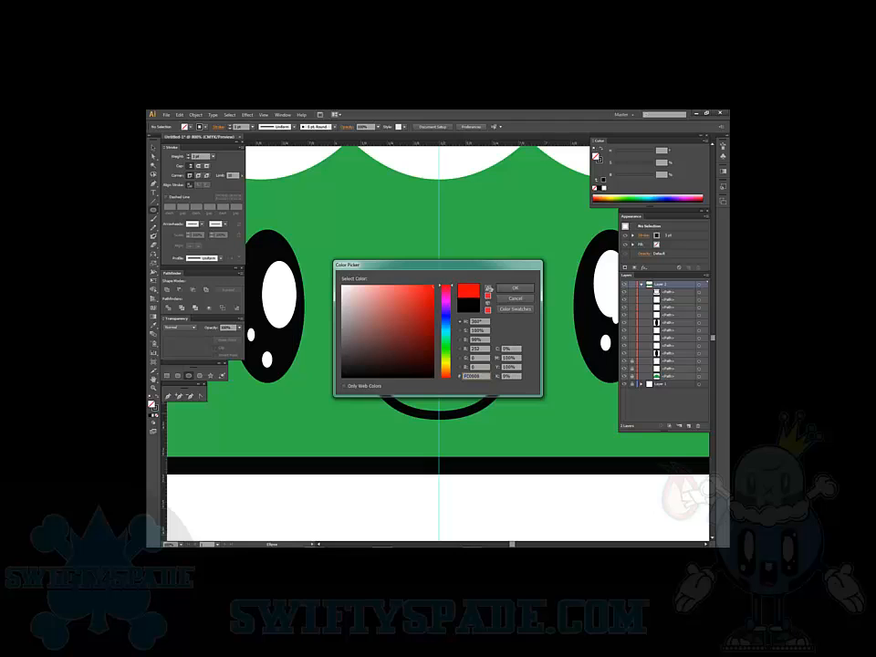
Confirm red as the tongue ellipse's fill, then pick black as the next colour
click(515, 287)
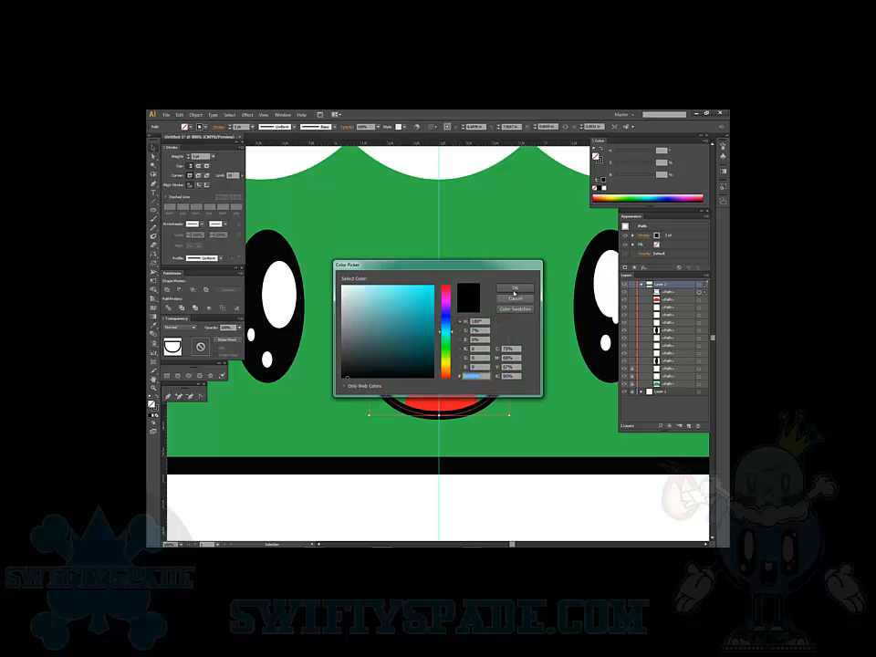
click(515, 288)
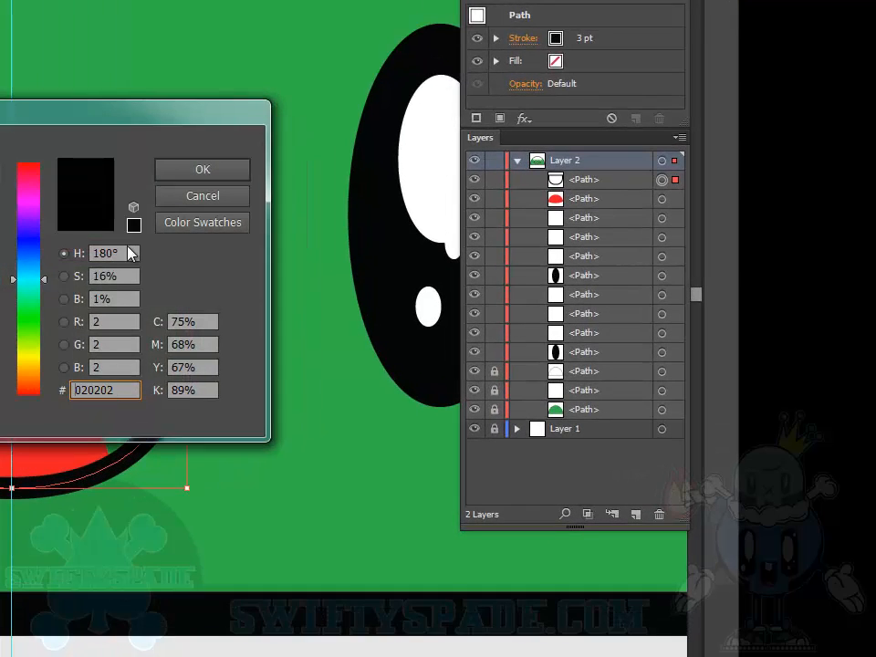
click(202, 170)
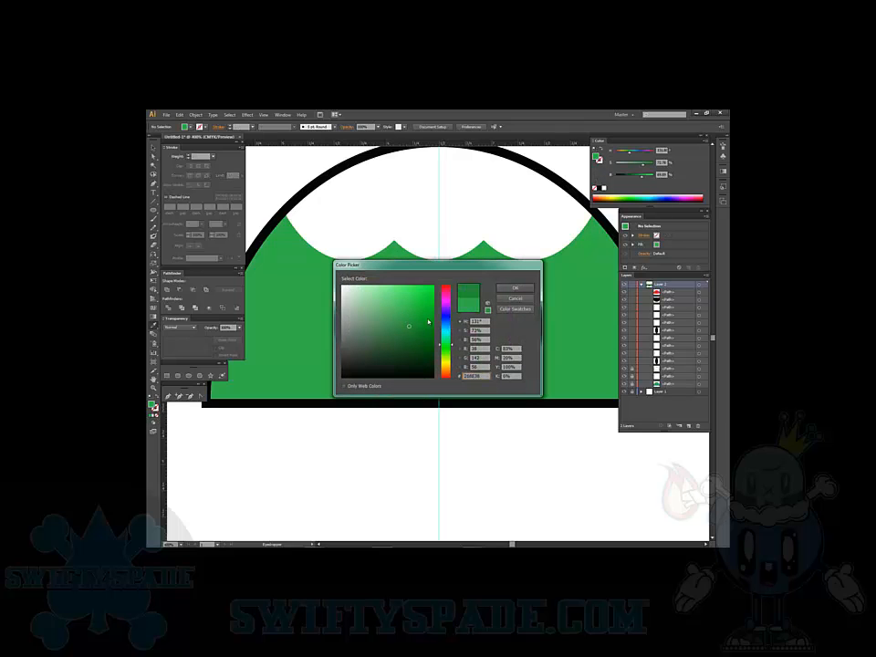
Confirm the darker green fill for the mountain's spot
click(514, 287)
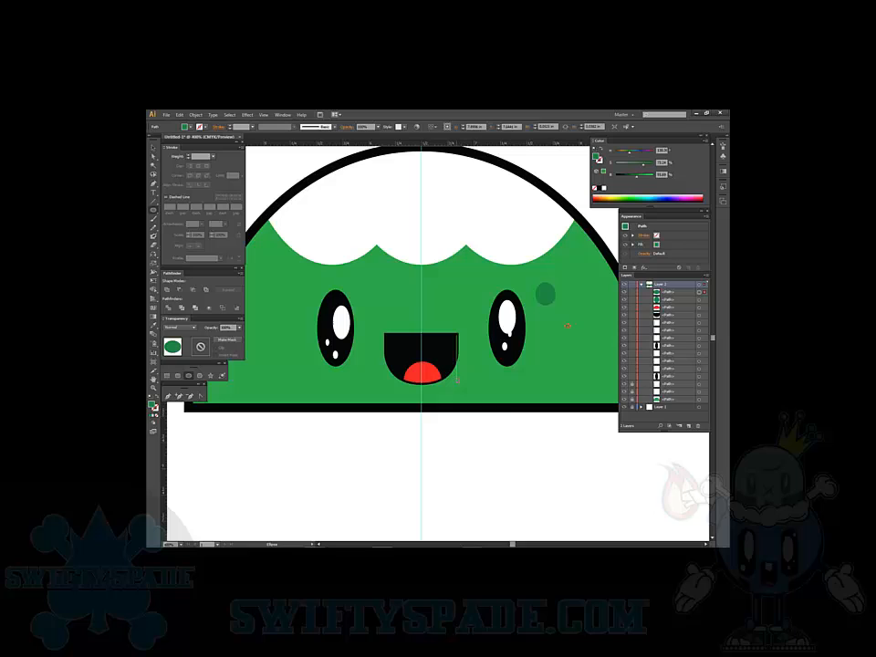
click(545, 293)
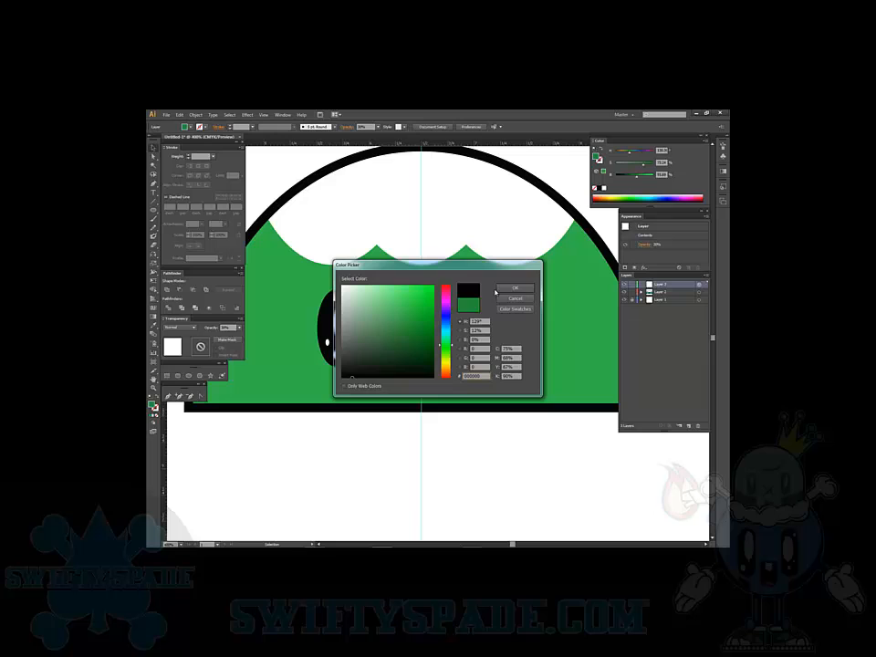
Confirm black as the colour for the shading shapes
click(514, 286)
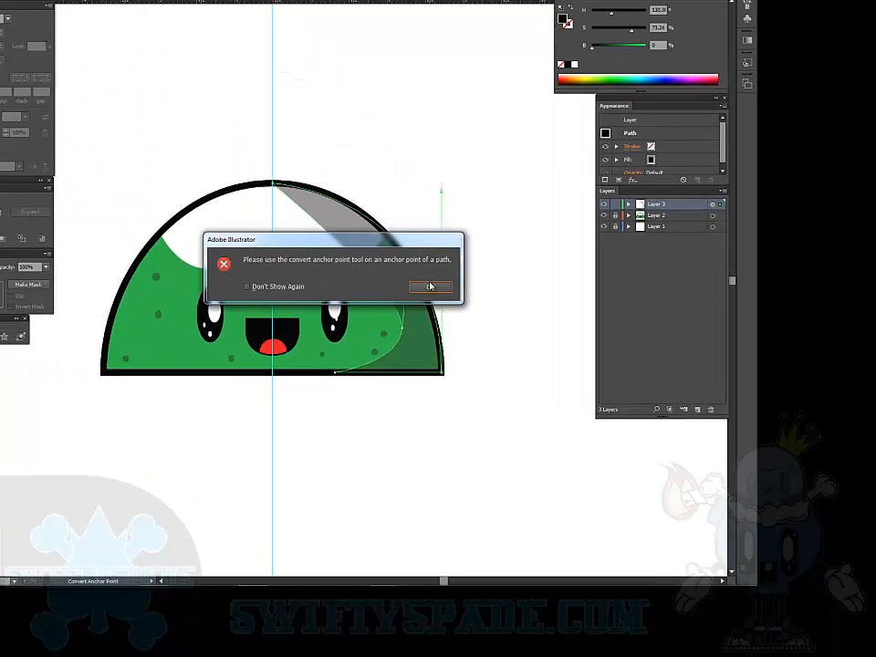
Dismiss the anchor point warning, add a 30% opacity layer, and choose white fill
click(430, 287)
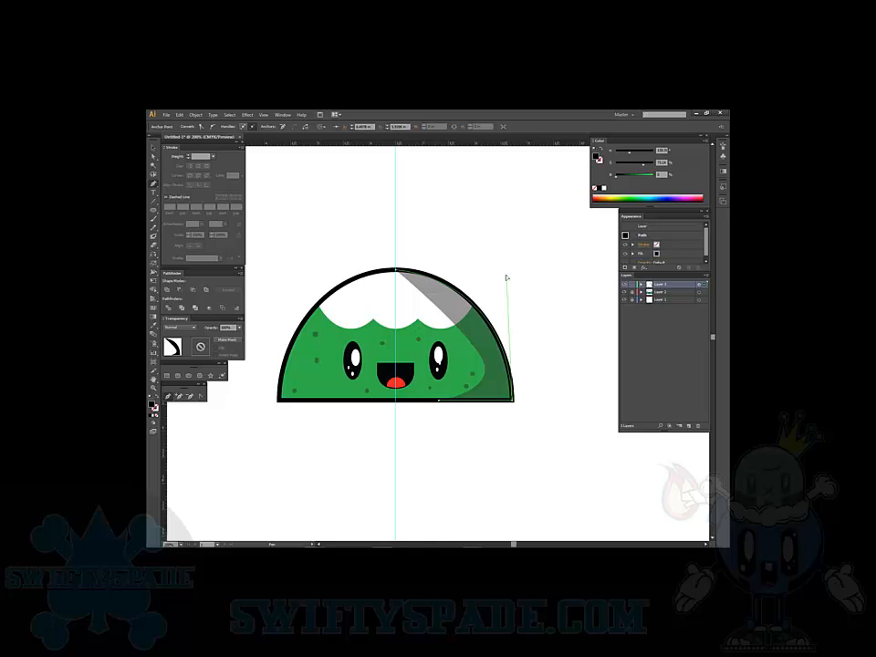
click(365, 401)
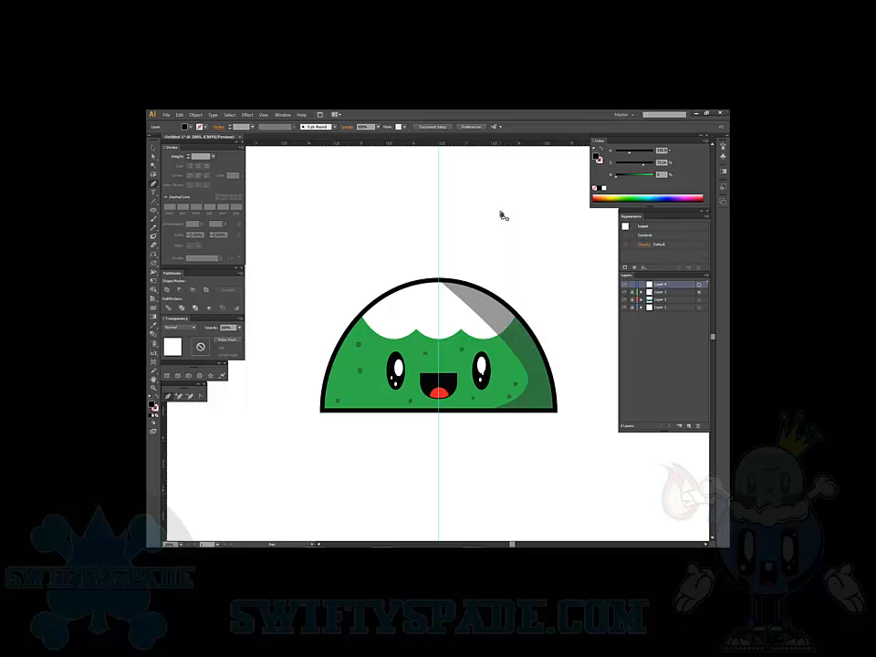
click(371, 126)
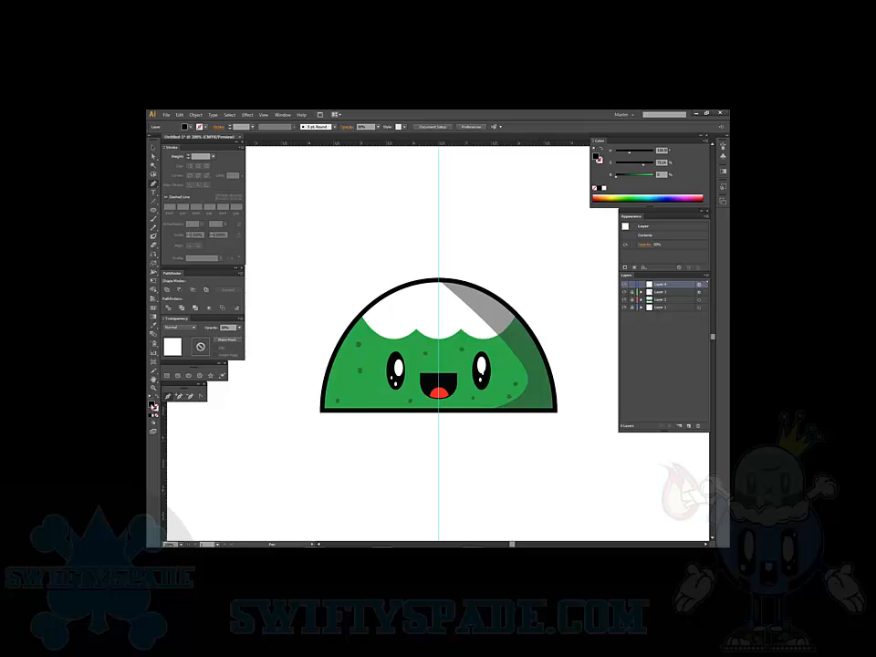
double_click(172, 346)
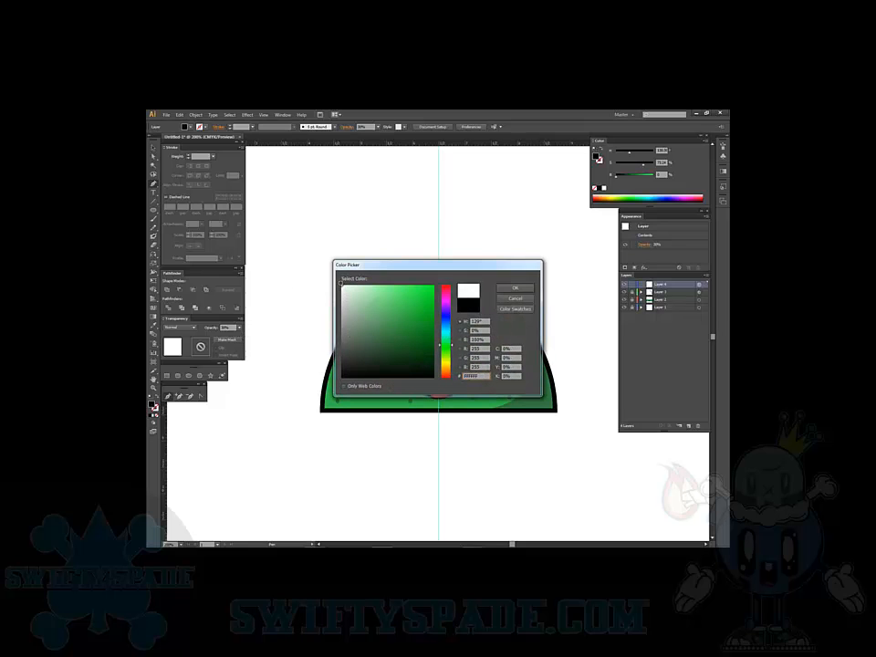
click(514, 287)
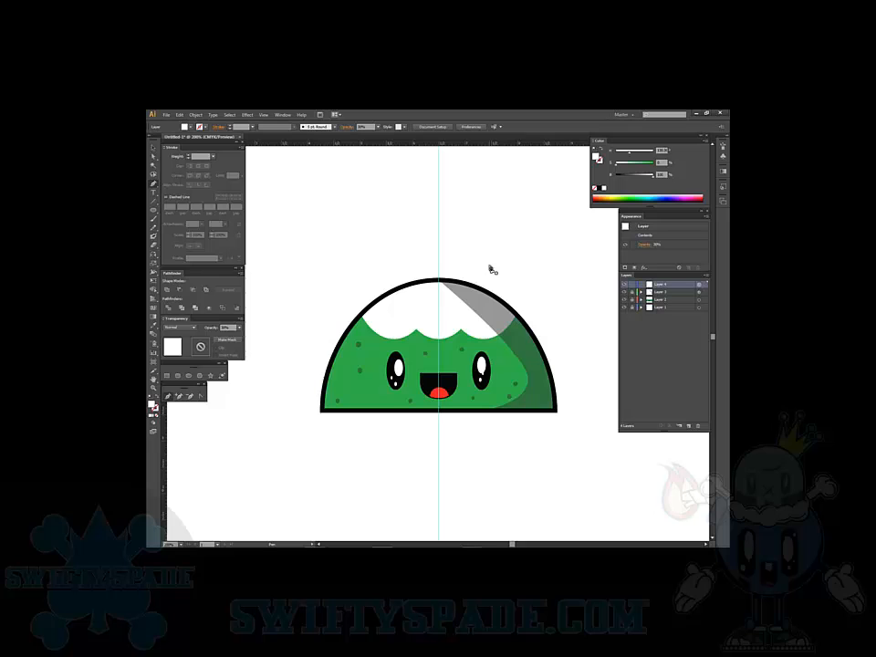